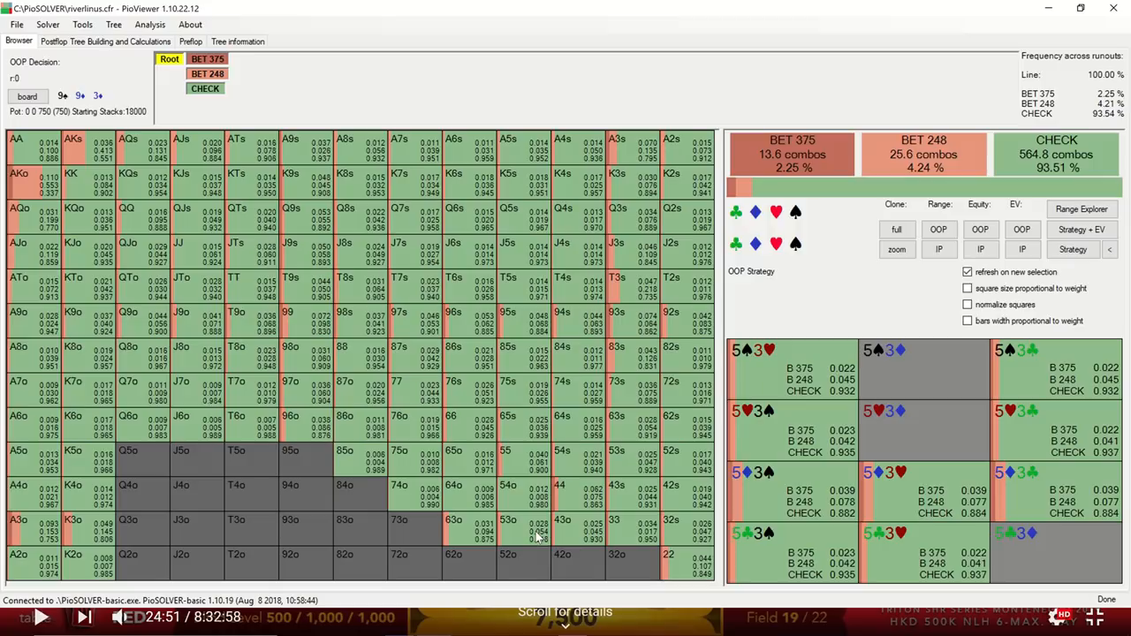
# Follow the check to IP's decision: about 47% bet 248, 41% check, 12% bet 375
pyautogui.click(968, 288)
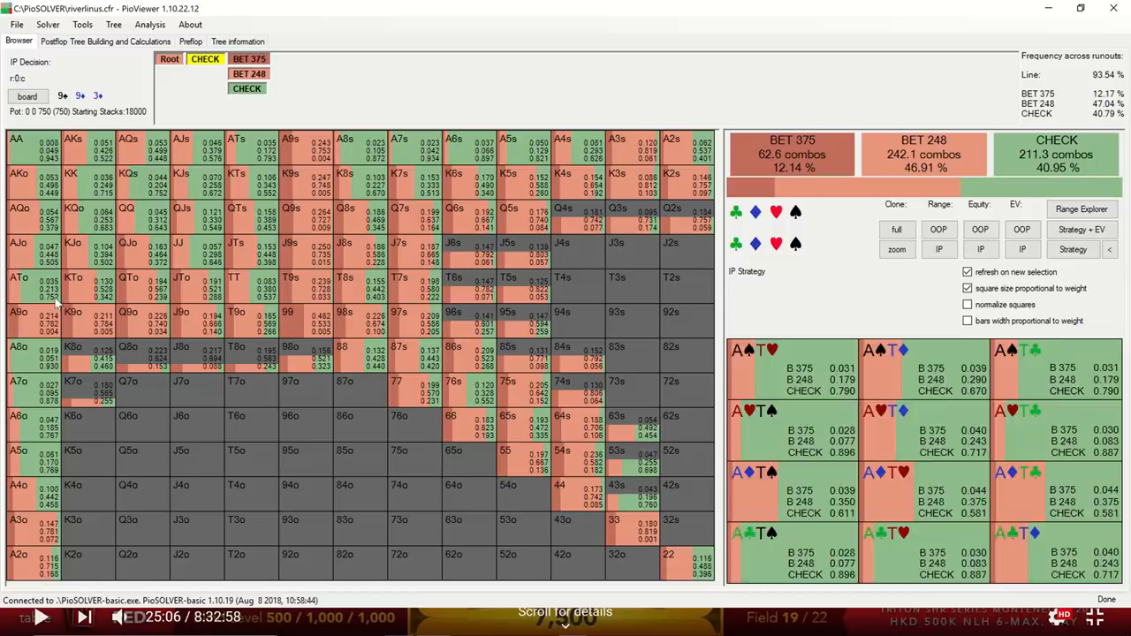
# Display IP's hand-by-hand equity, totaling about 56.7% of the pot
pyautogui.click(559, 491)
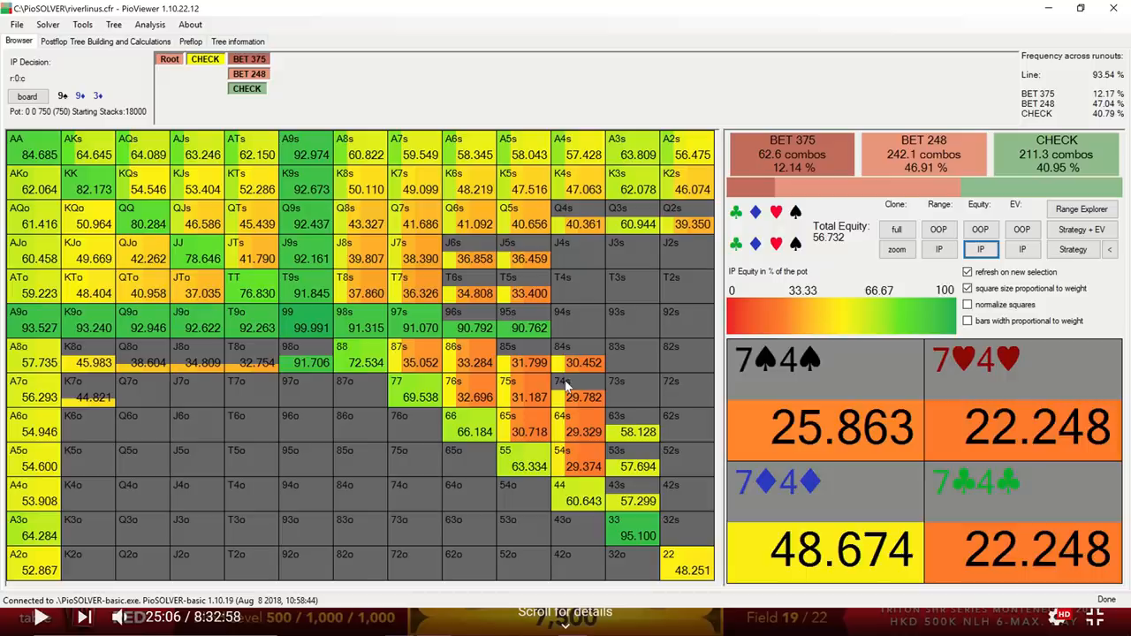
pyautogui.click(1081, 229)
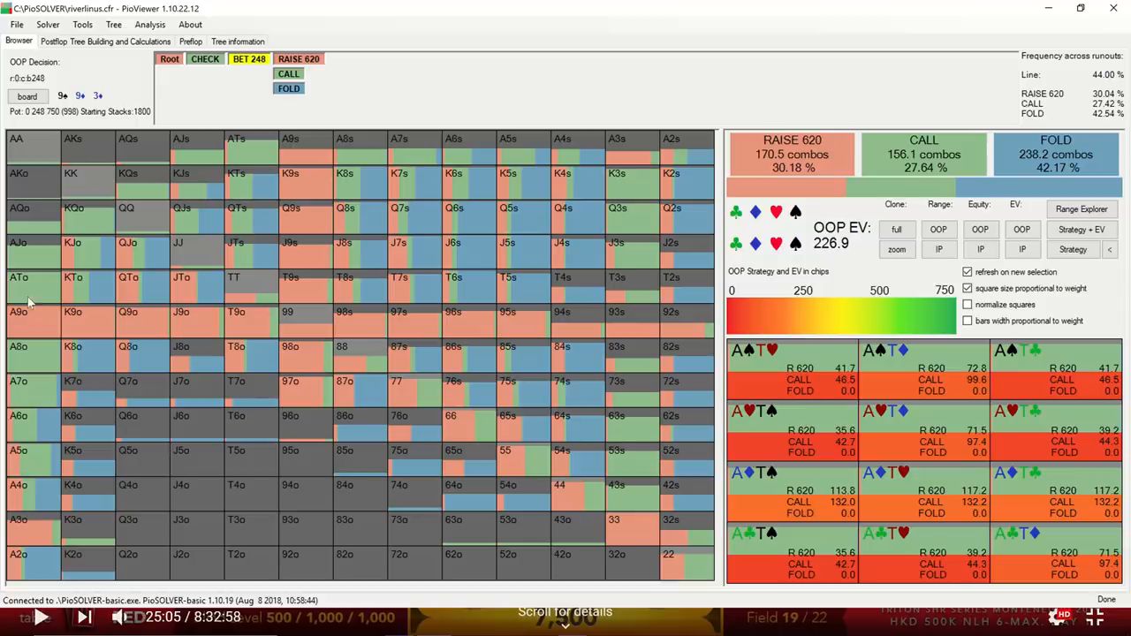
# Go back to IP's decision after the check, showing per-hand EV (overall 482.5)
pyautogui.click(19, 346)
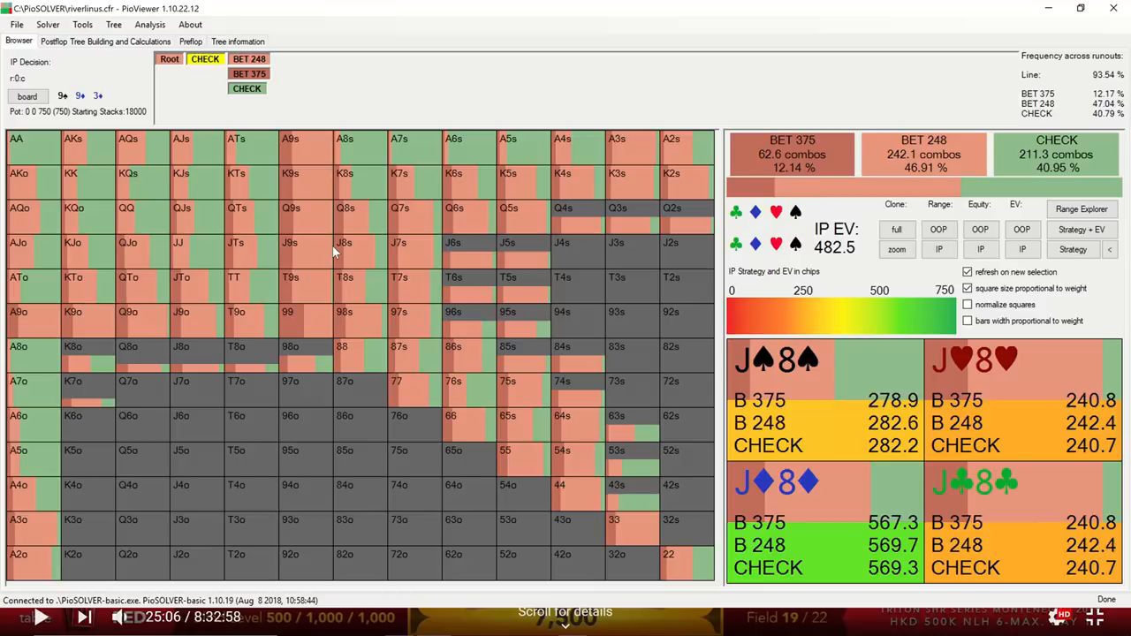
# List each J8 suited combo with its EV for every IP option
pyautogui.click(1081, 208)
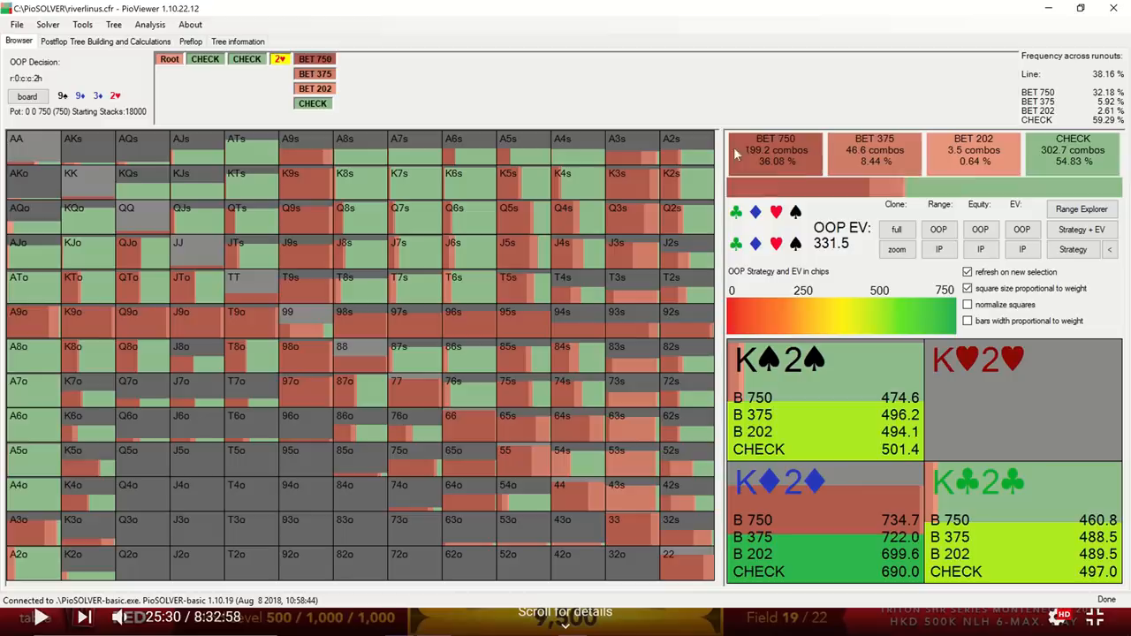
pyautogui.moveTo(684, 176)
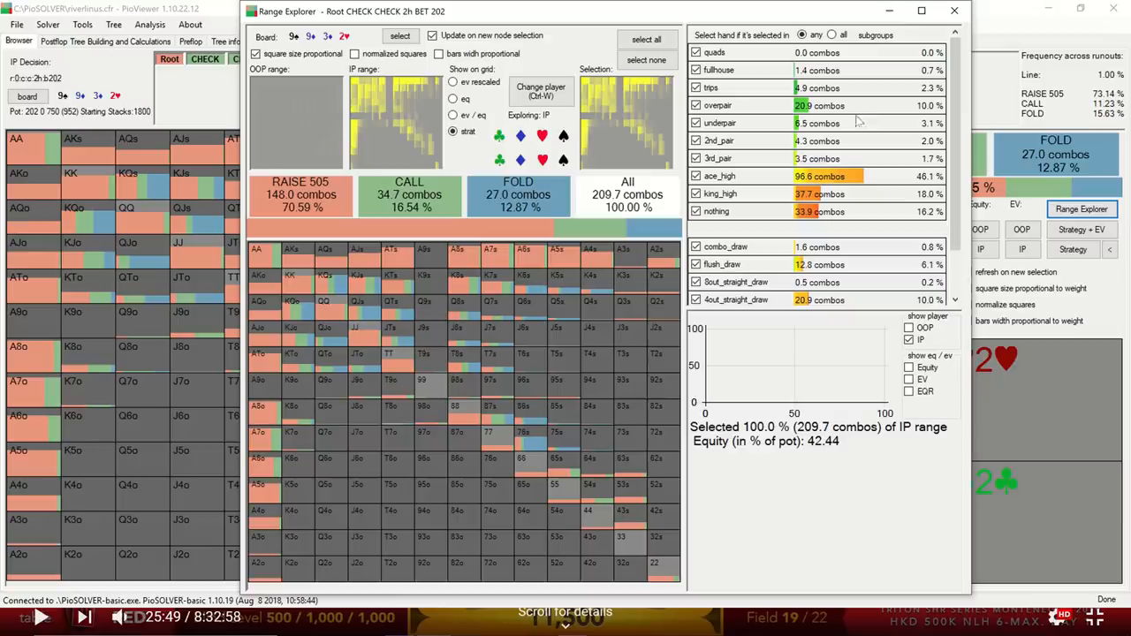
# Close Range Explorer to see per-combo EVs, with A3 suited raising around 815–826
pyautogui.click(717, 158)
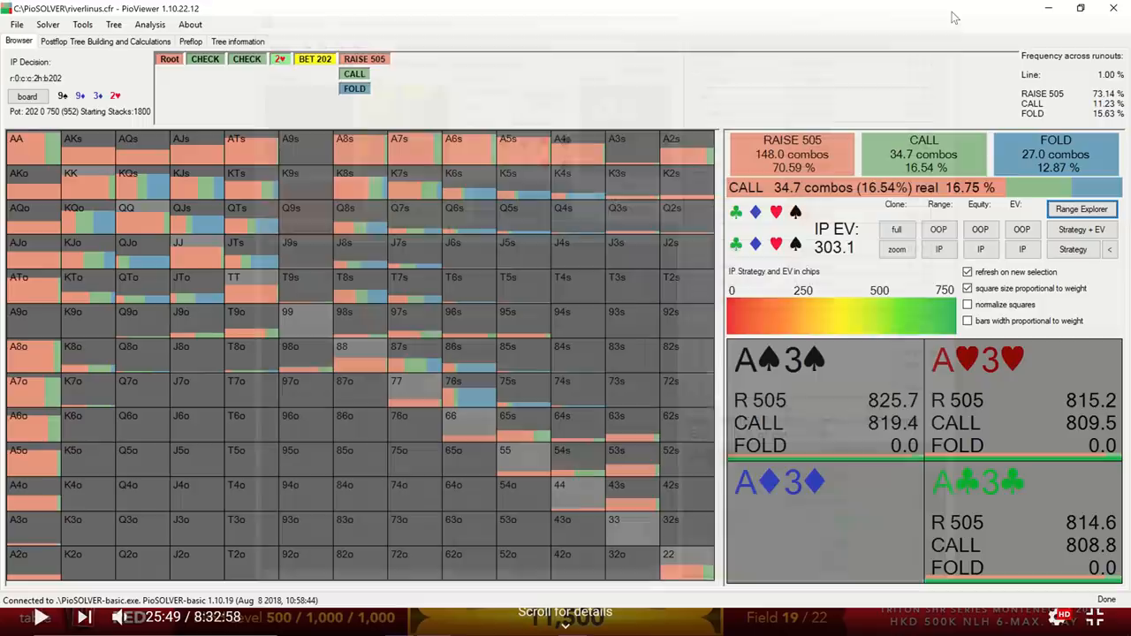
pyautogui.click(791, 155)
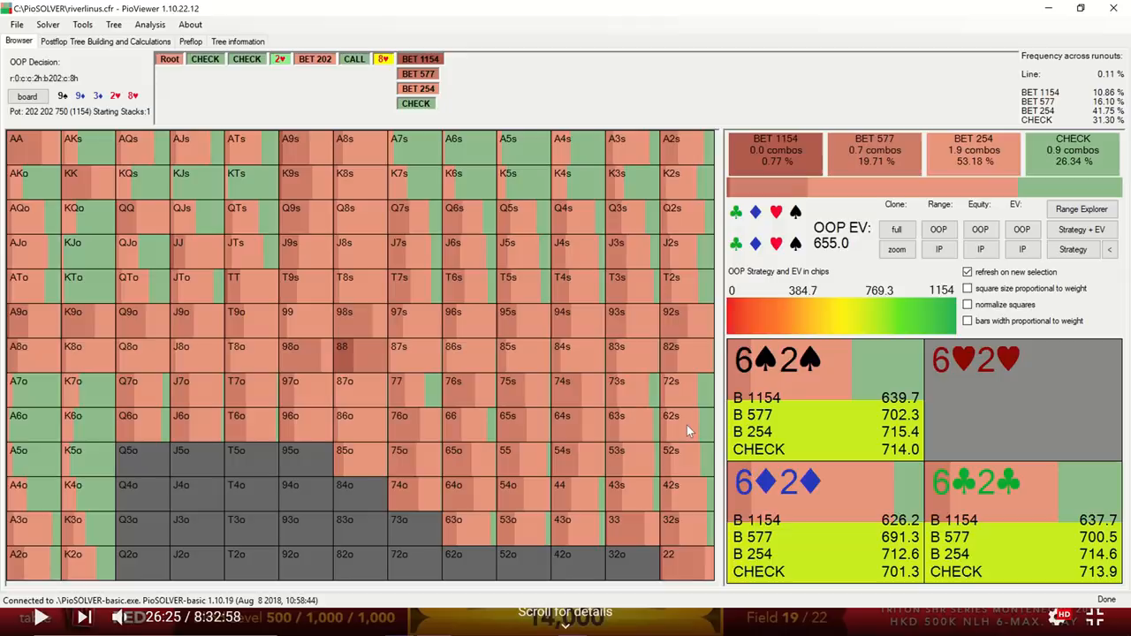
# Switch OOP's 8♥ river view to plain frequencies; 84 suited mostly bets 254
pyautogui.click(1072, 249)
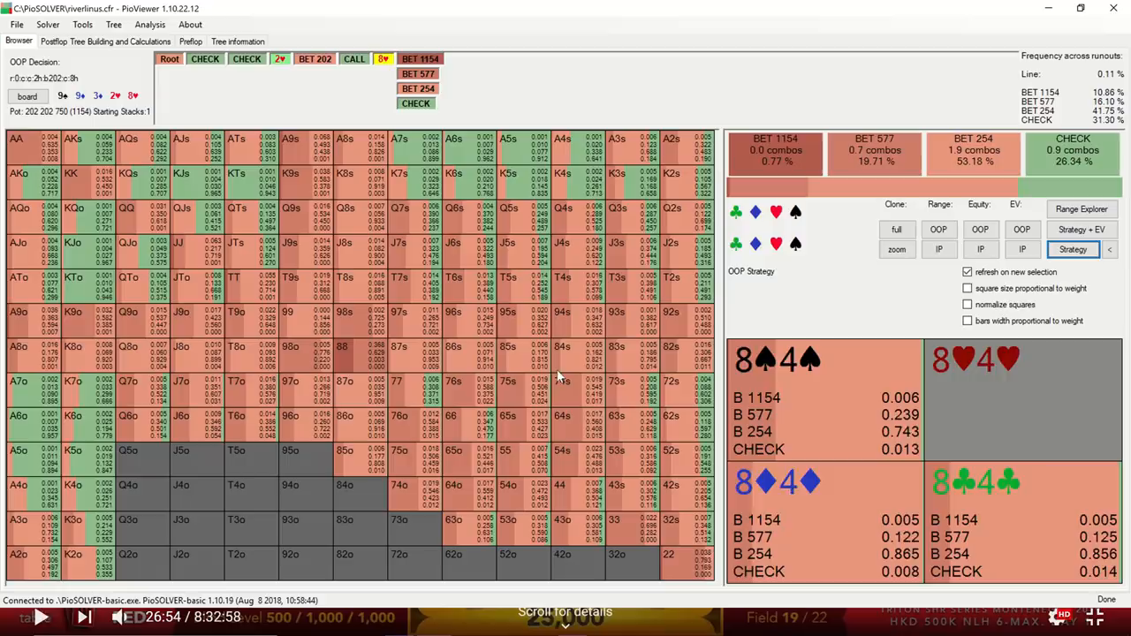
# Follow the 254 river bet and show IP per-hand equity, about 36.7% of pot
pyautogui.click(417, 59)
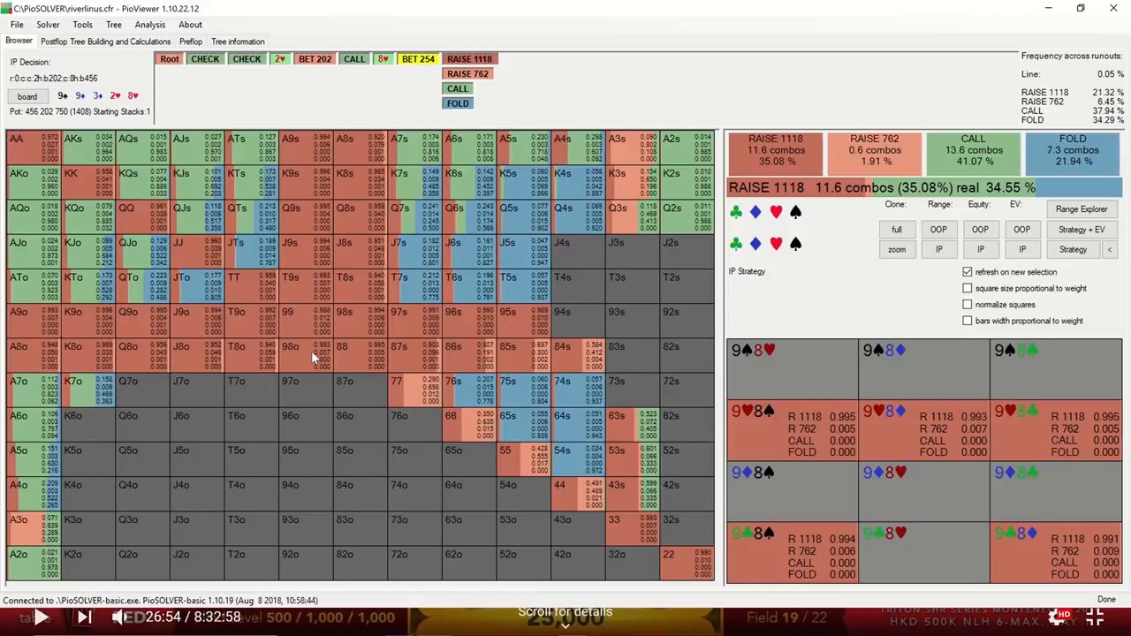
pyautogui.click(981, 249)
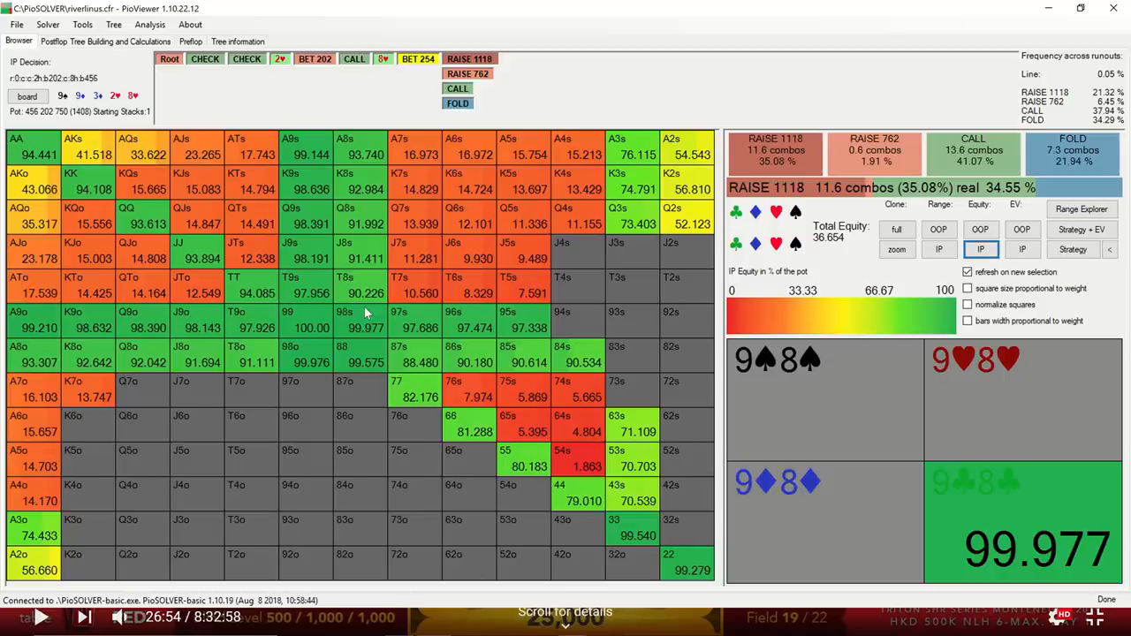
# Follow the 1118 raise to OOP's reply: about 47% call, 44% fold, EV 202.4
pyautogui.click(981, 249)
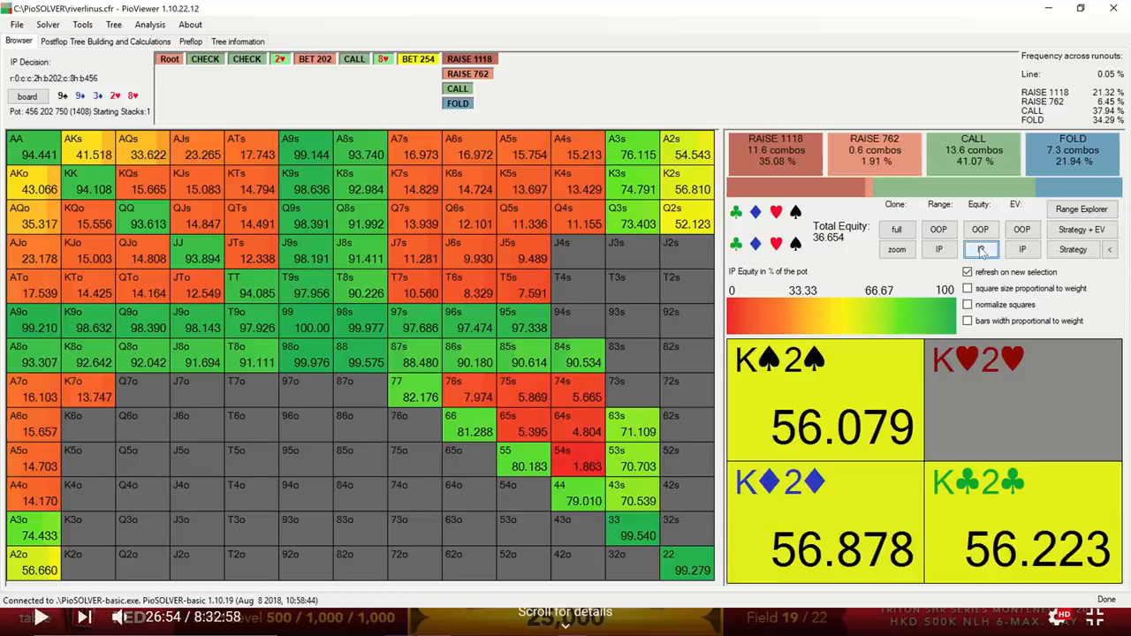
pyautogui.click(1082, 229)
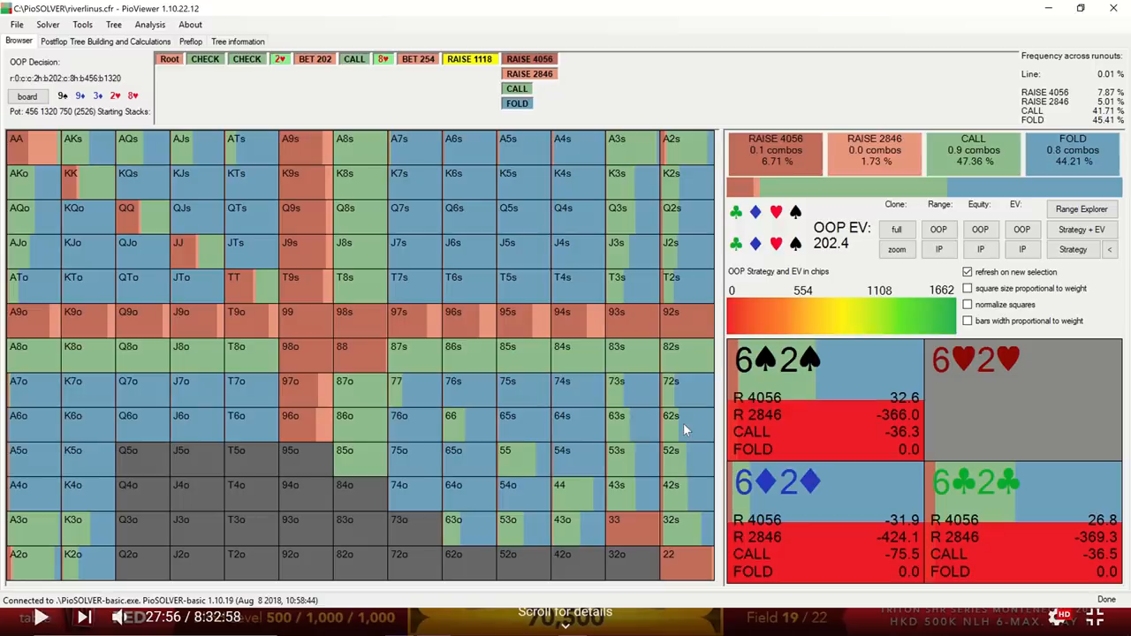
# Return to the 2♥ turn showing OOP frequencies: about 55% check, 36% bet 750
pyautogui.click(1073, 249)
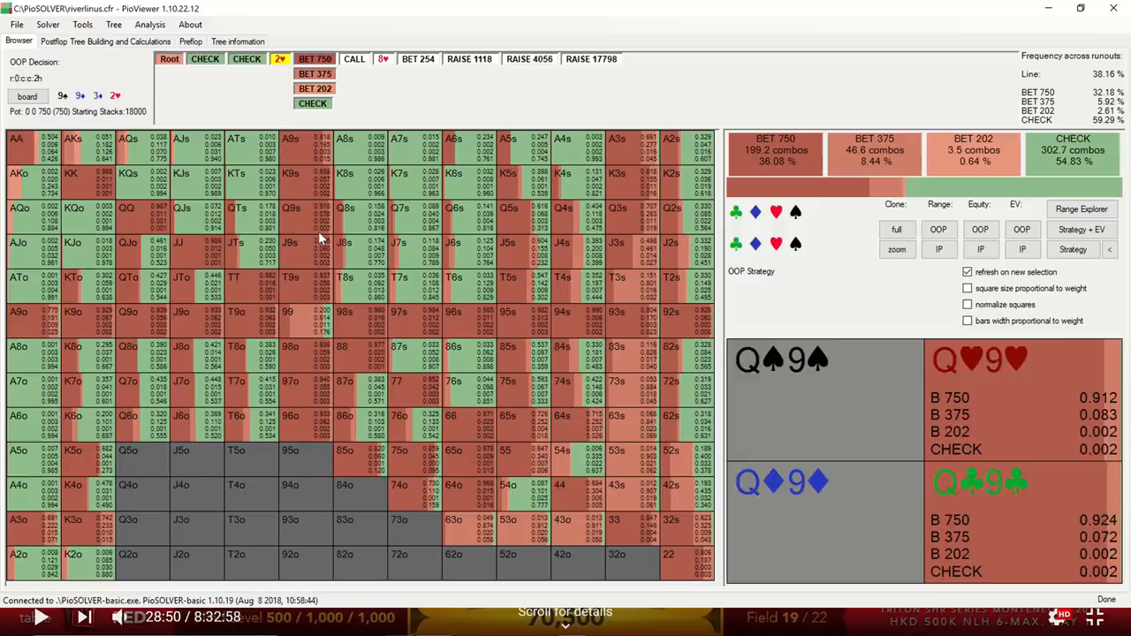
# Jump to OOP's 8♥ river decision: about 53% bet 254, 26% check
pyautogui.click(383, 59)
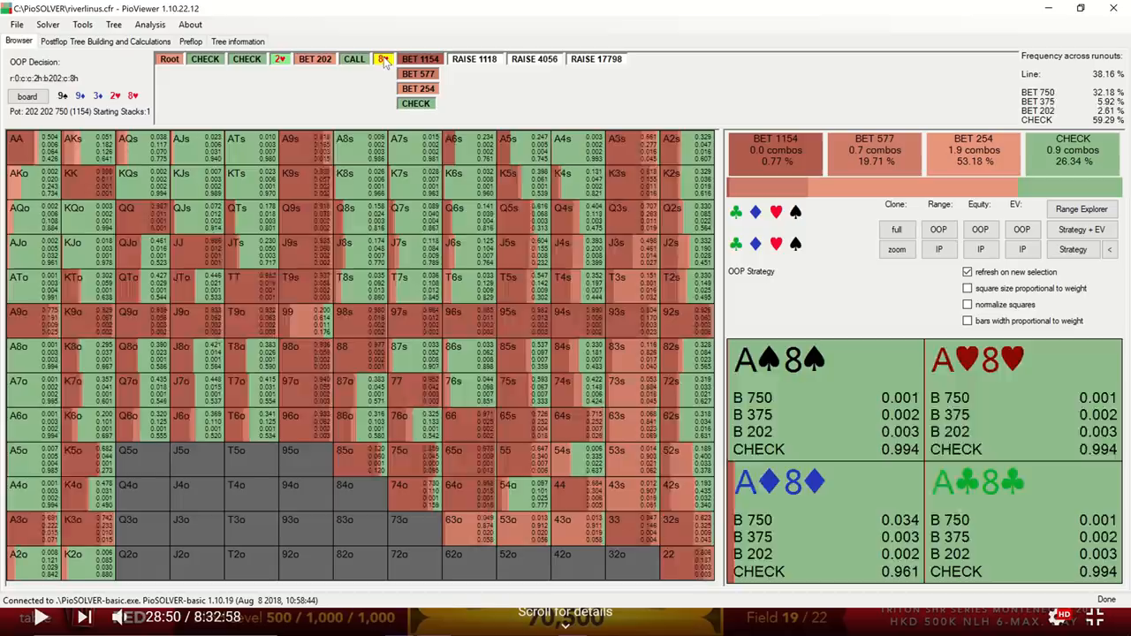